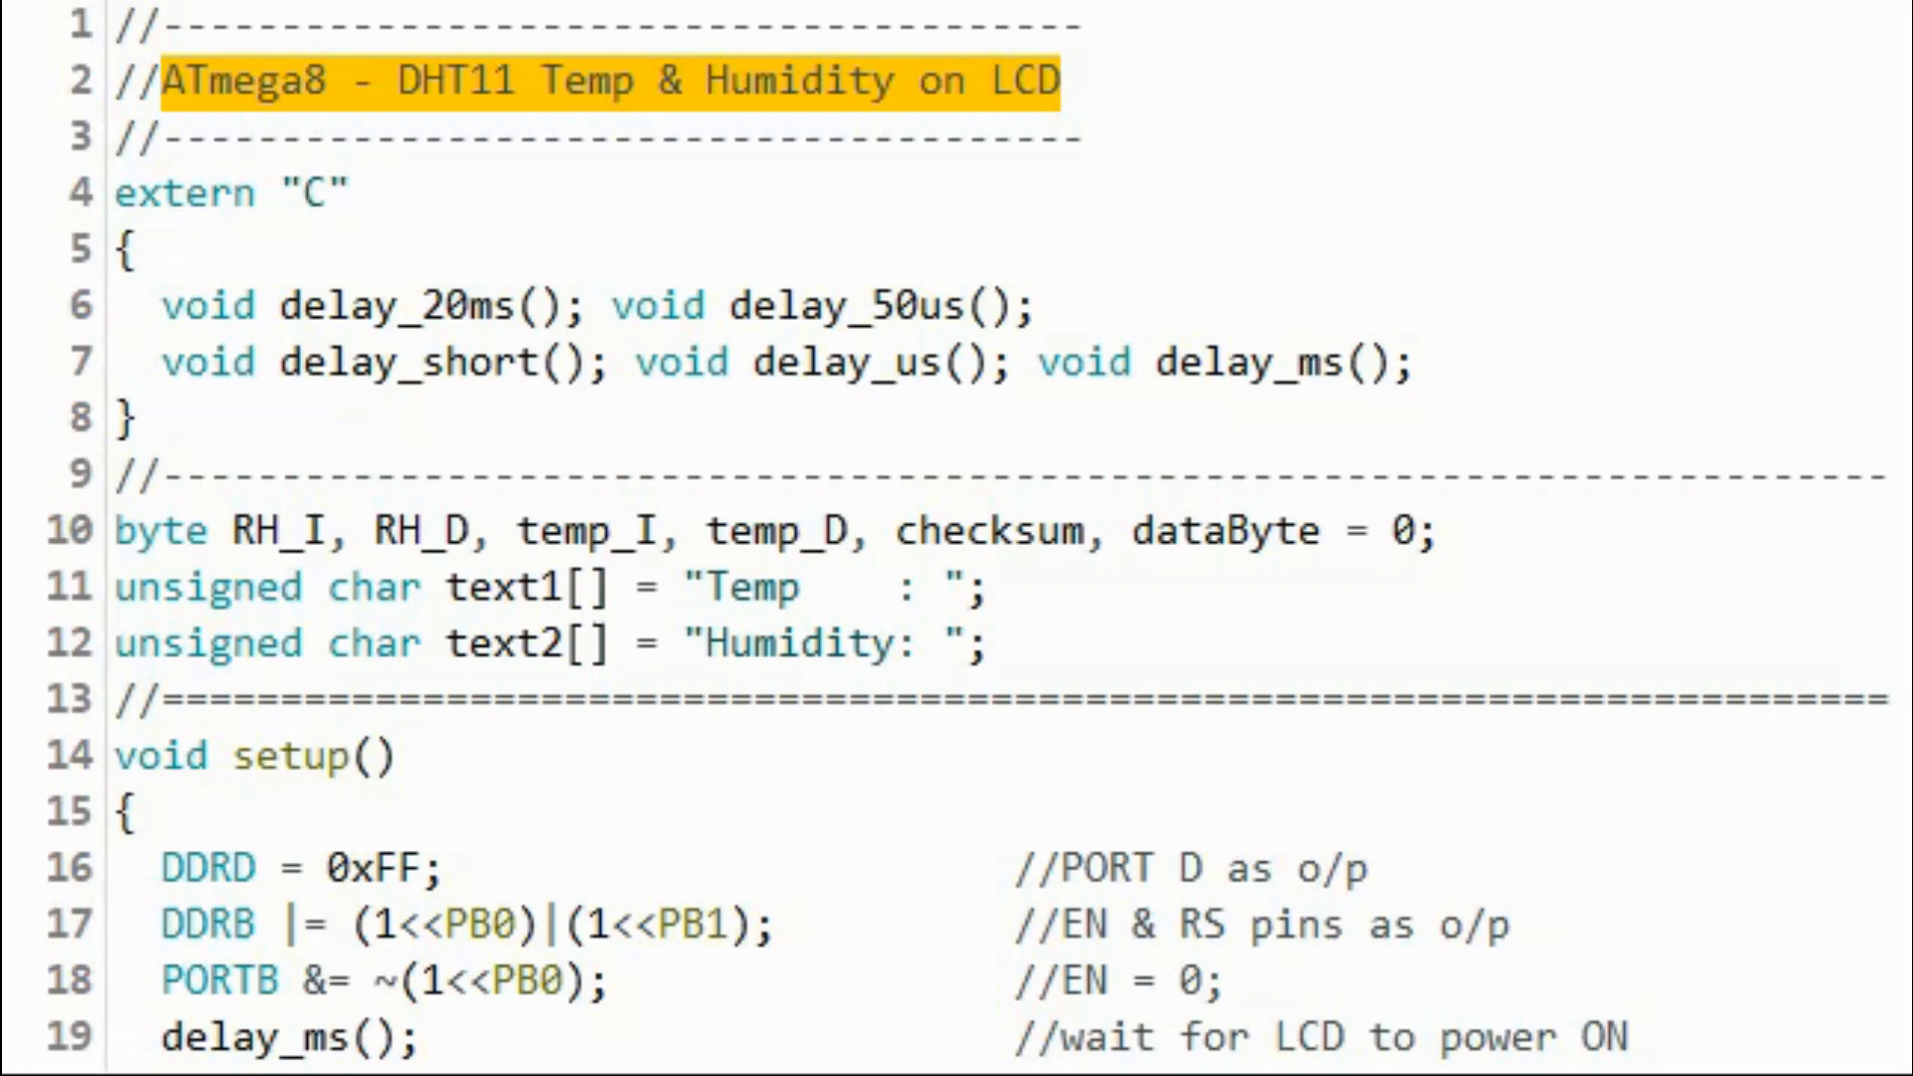
Move past loop() down to the start_signal function and mark its name
{"action": "scroll", "scroll_direction": "down", "scroll_amount": 3}
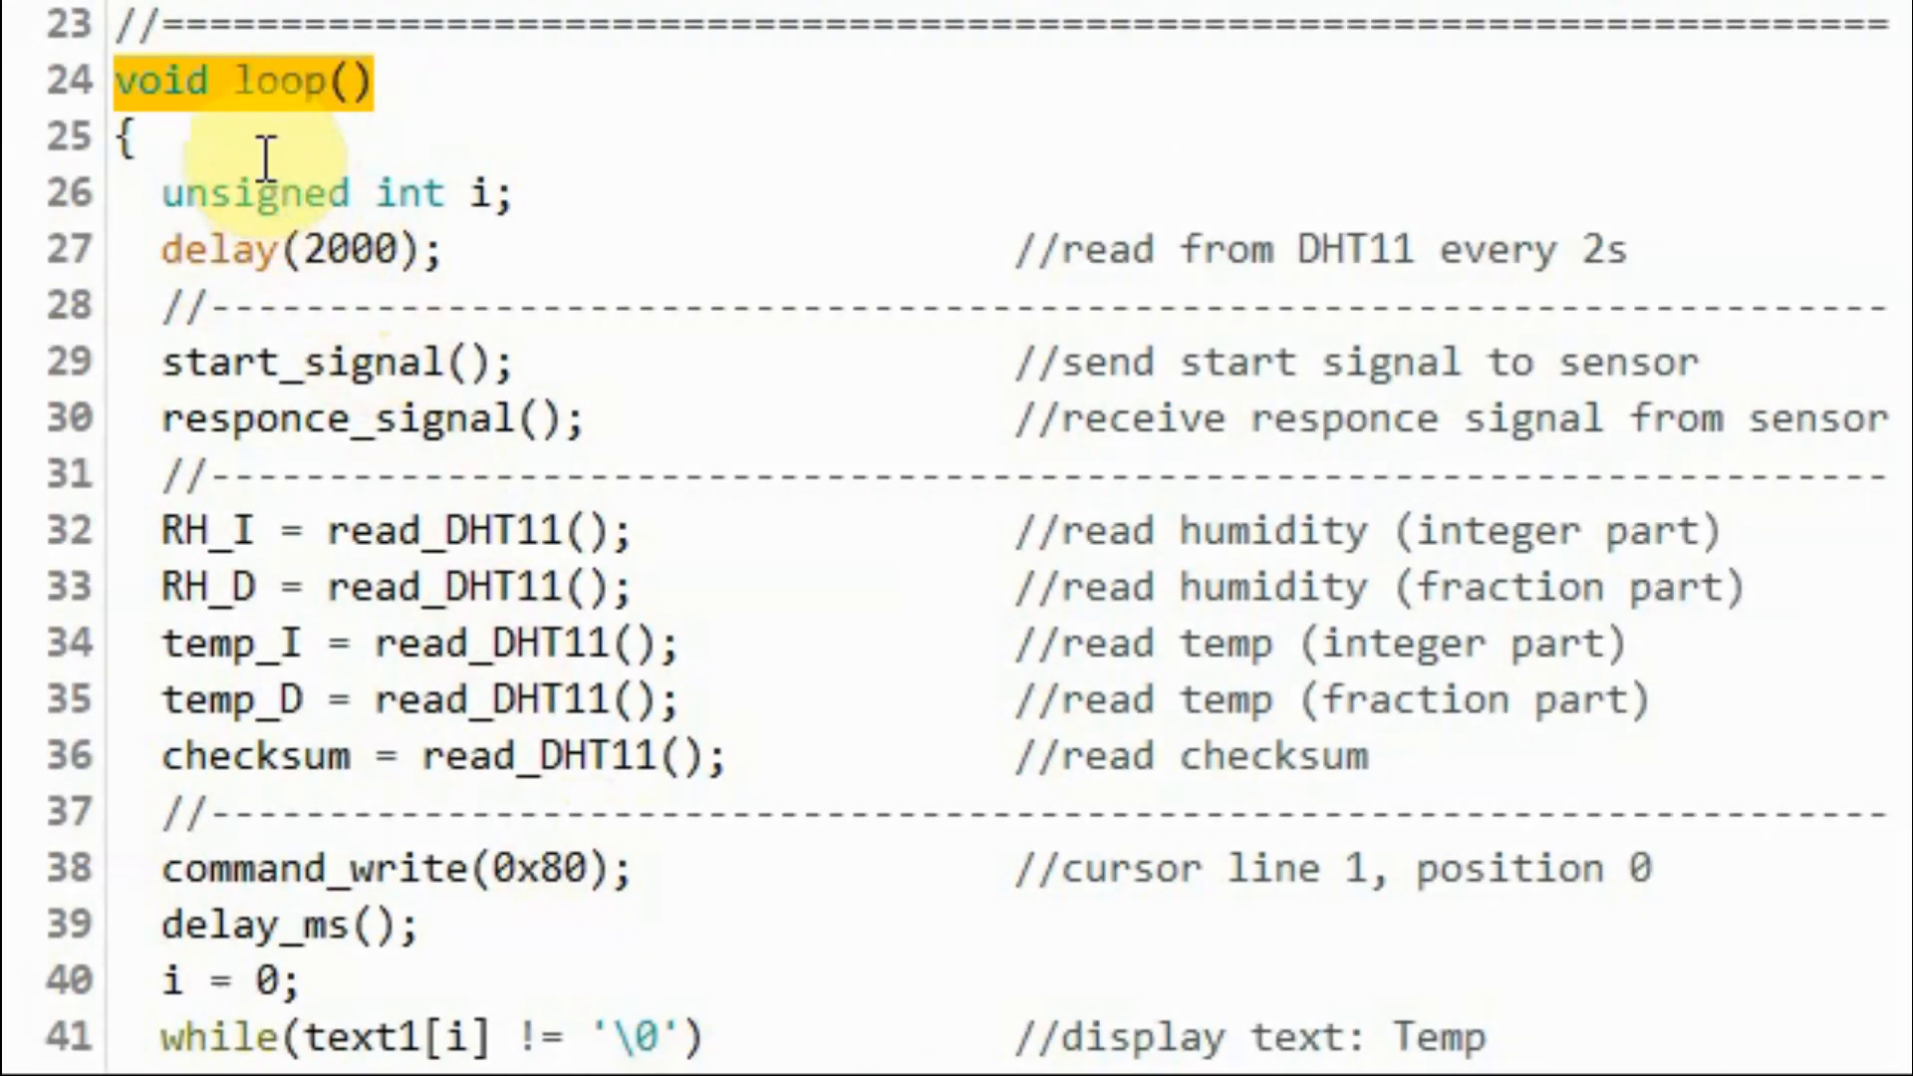
{"action": "left_click", "coordinate": [305, 251]}
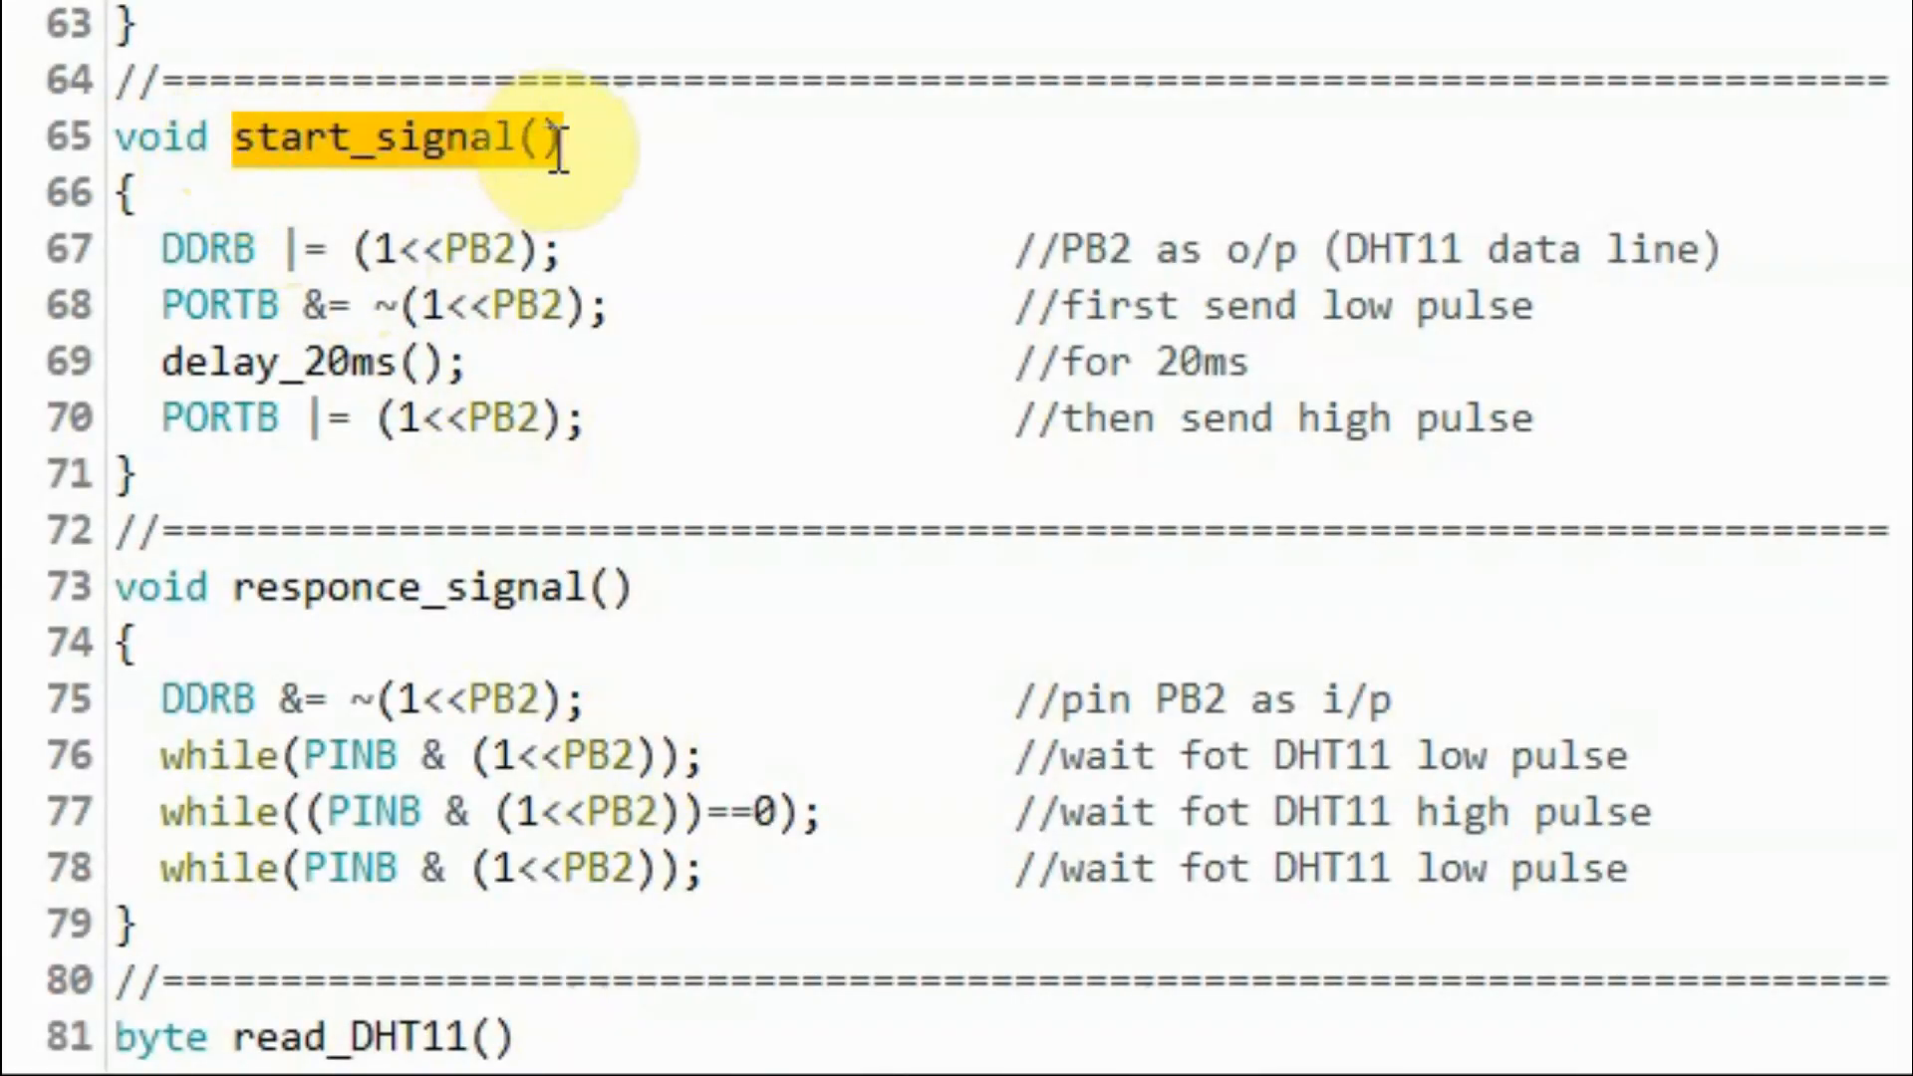
Clear the start_signal mark and bring responce_signal into view with its name marked
{"action": "left_click", "coordinate": [196, 251]}
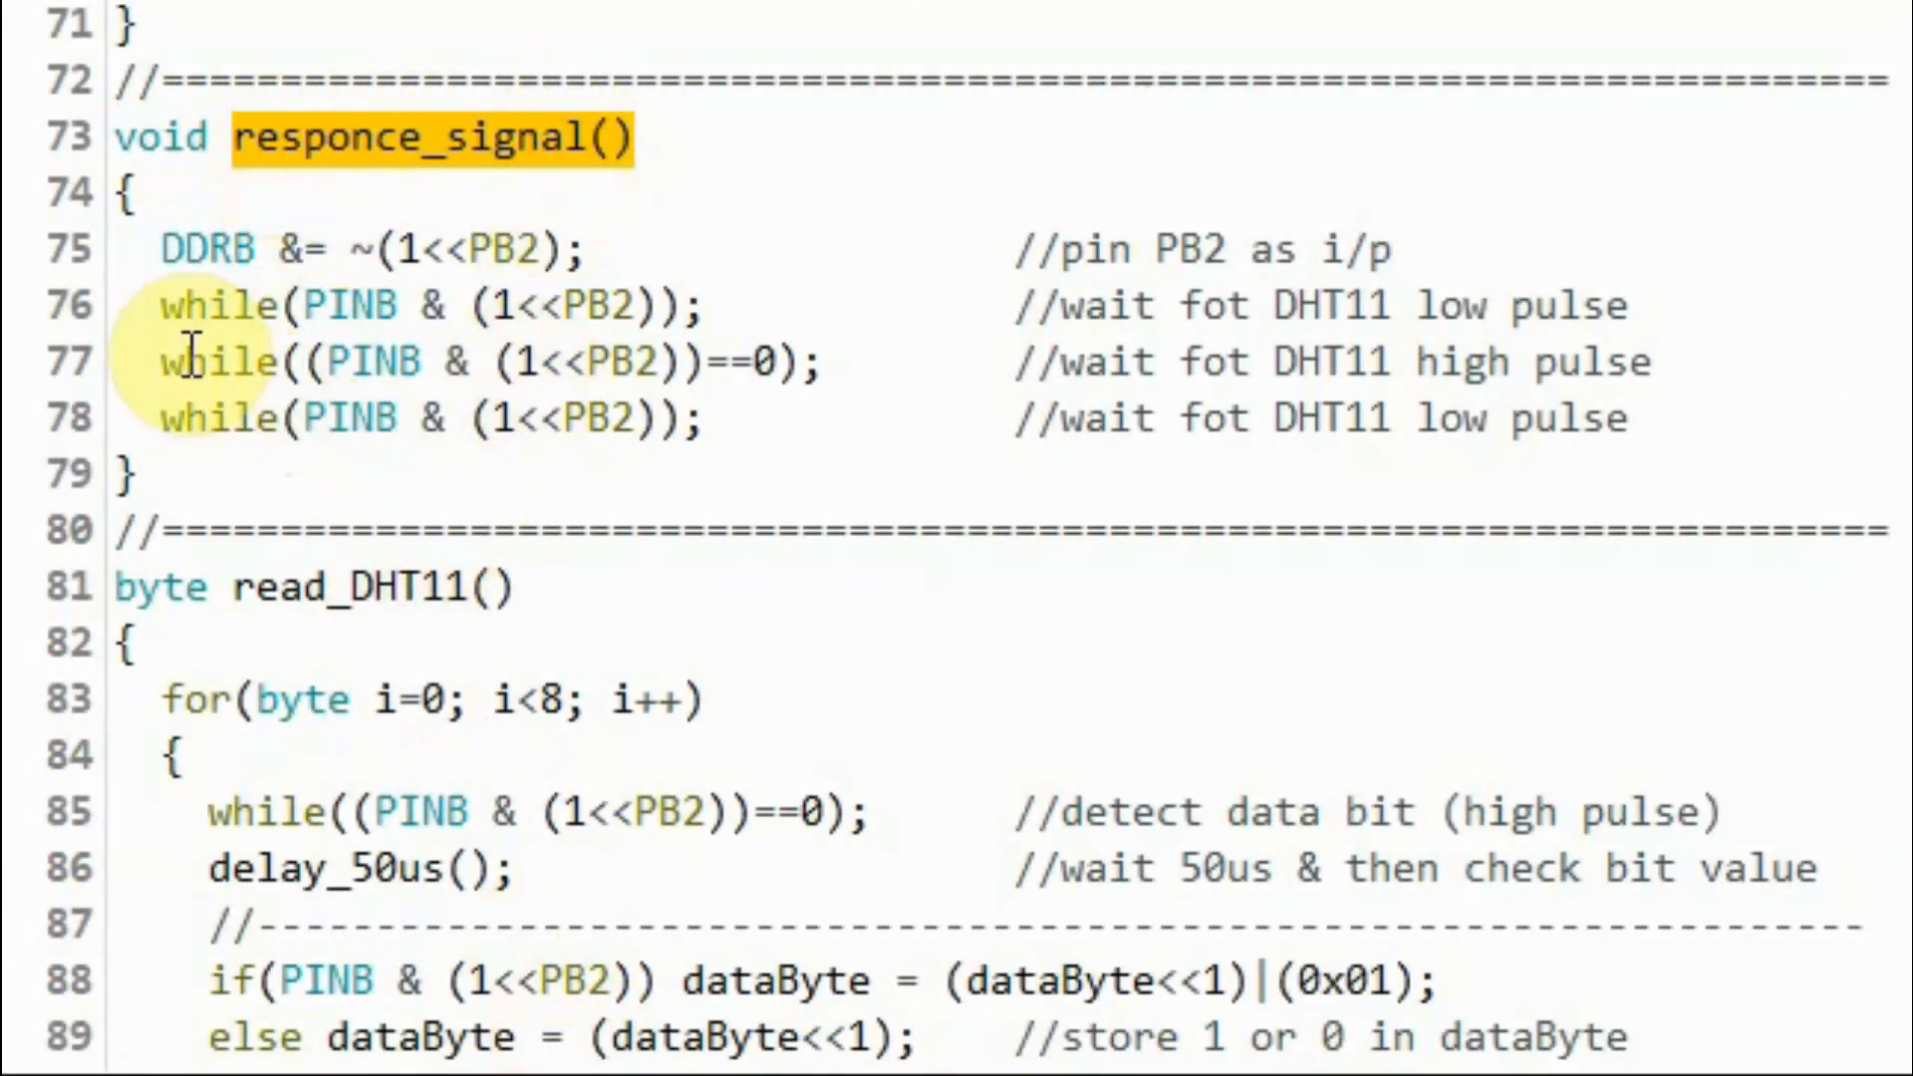
Mark responce_signal's lines in turn: PB2 as input, then the pulse-wait while loops
{"action": "left_click", "coordinate": [592, 249]}
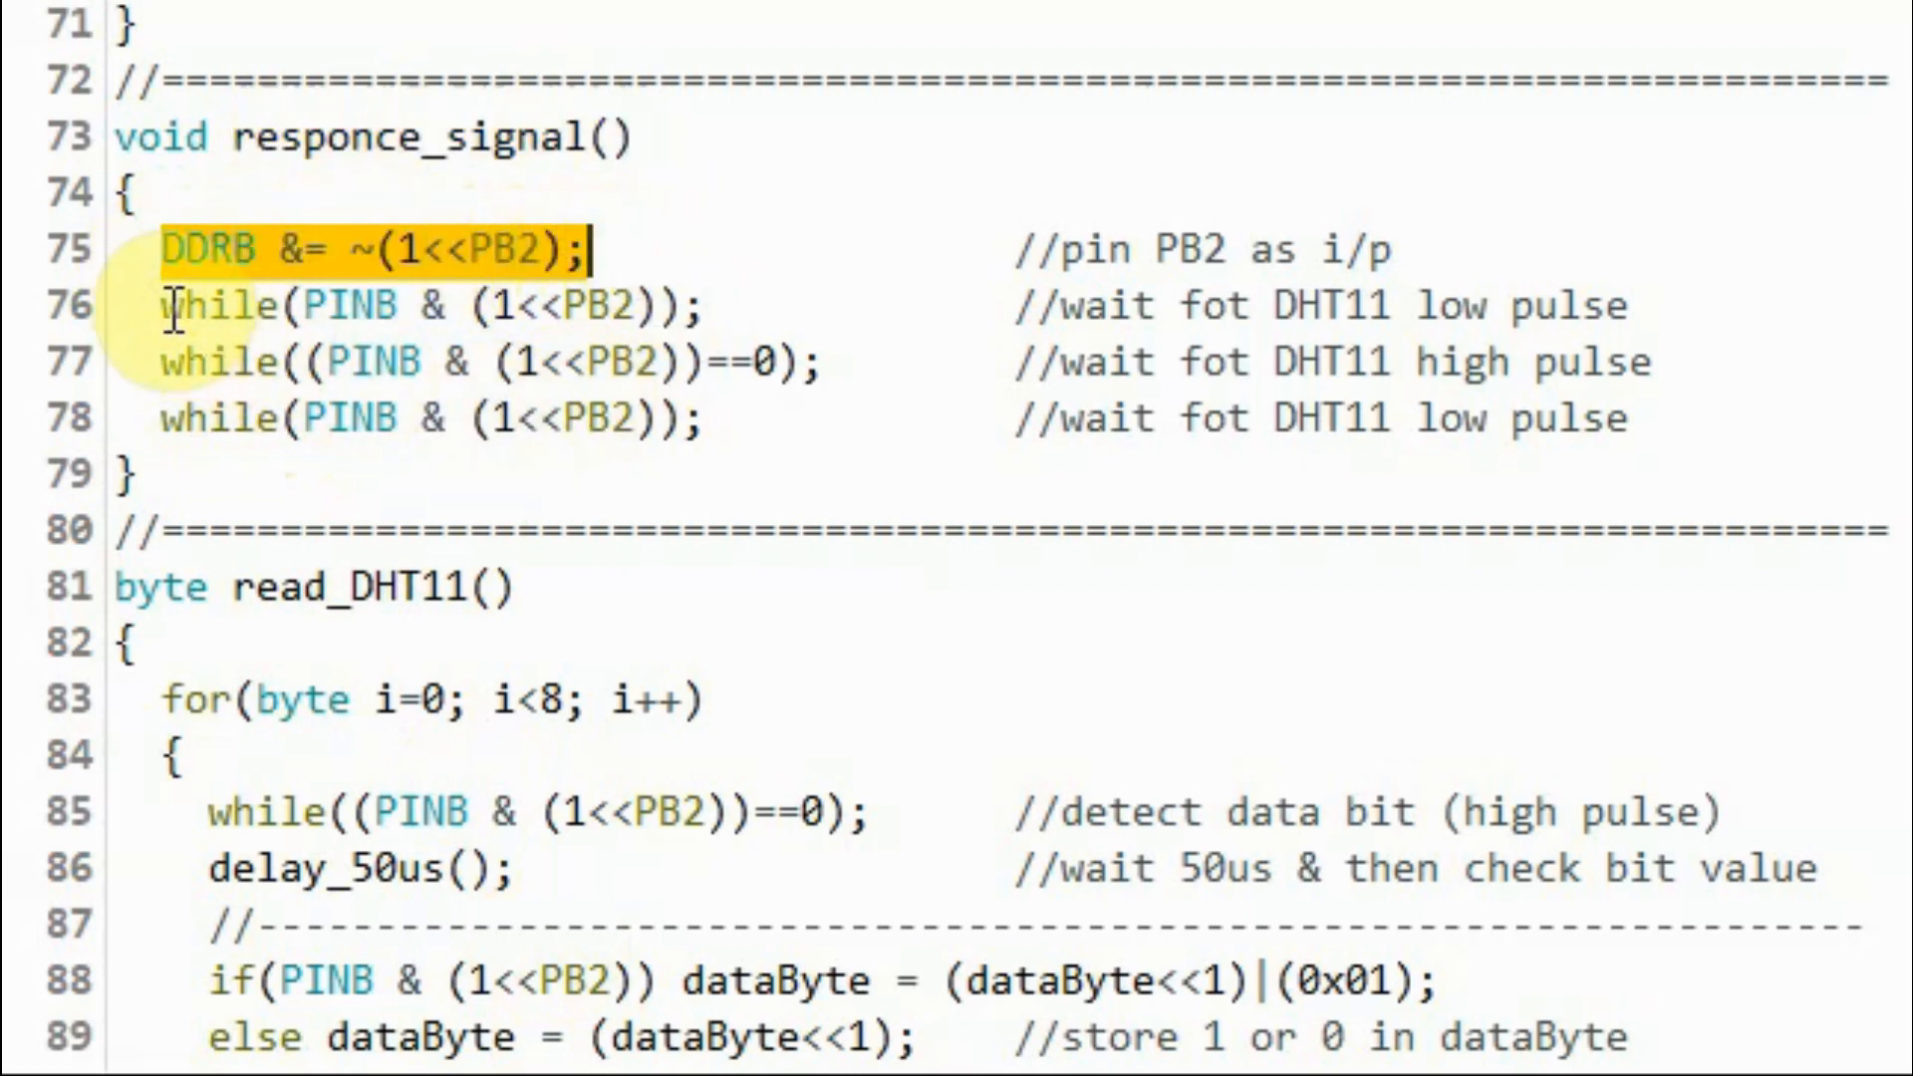
{"action": "left_click", "coordinate": [719, 303]}
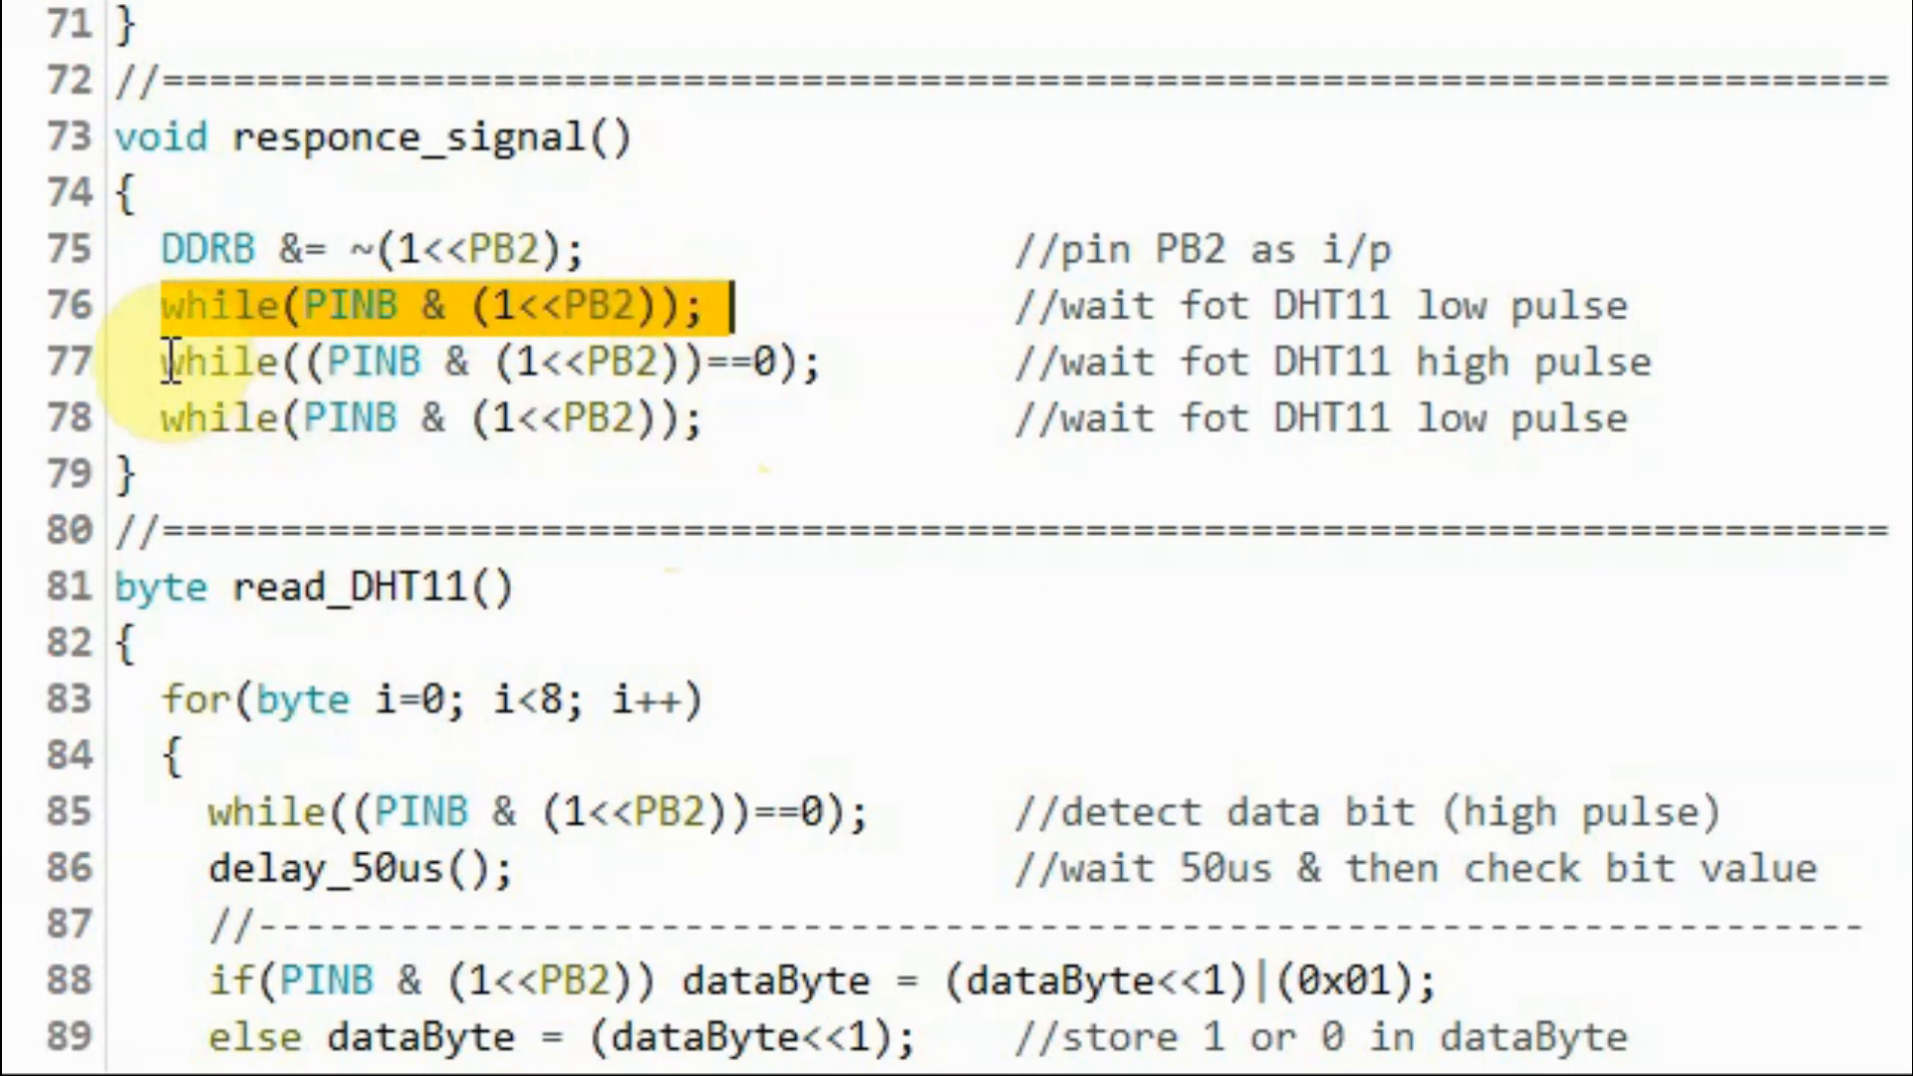
{"action": "left_click", "coordinate": [834, 360]}
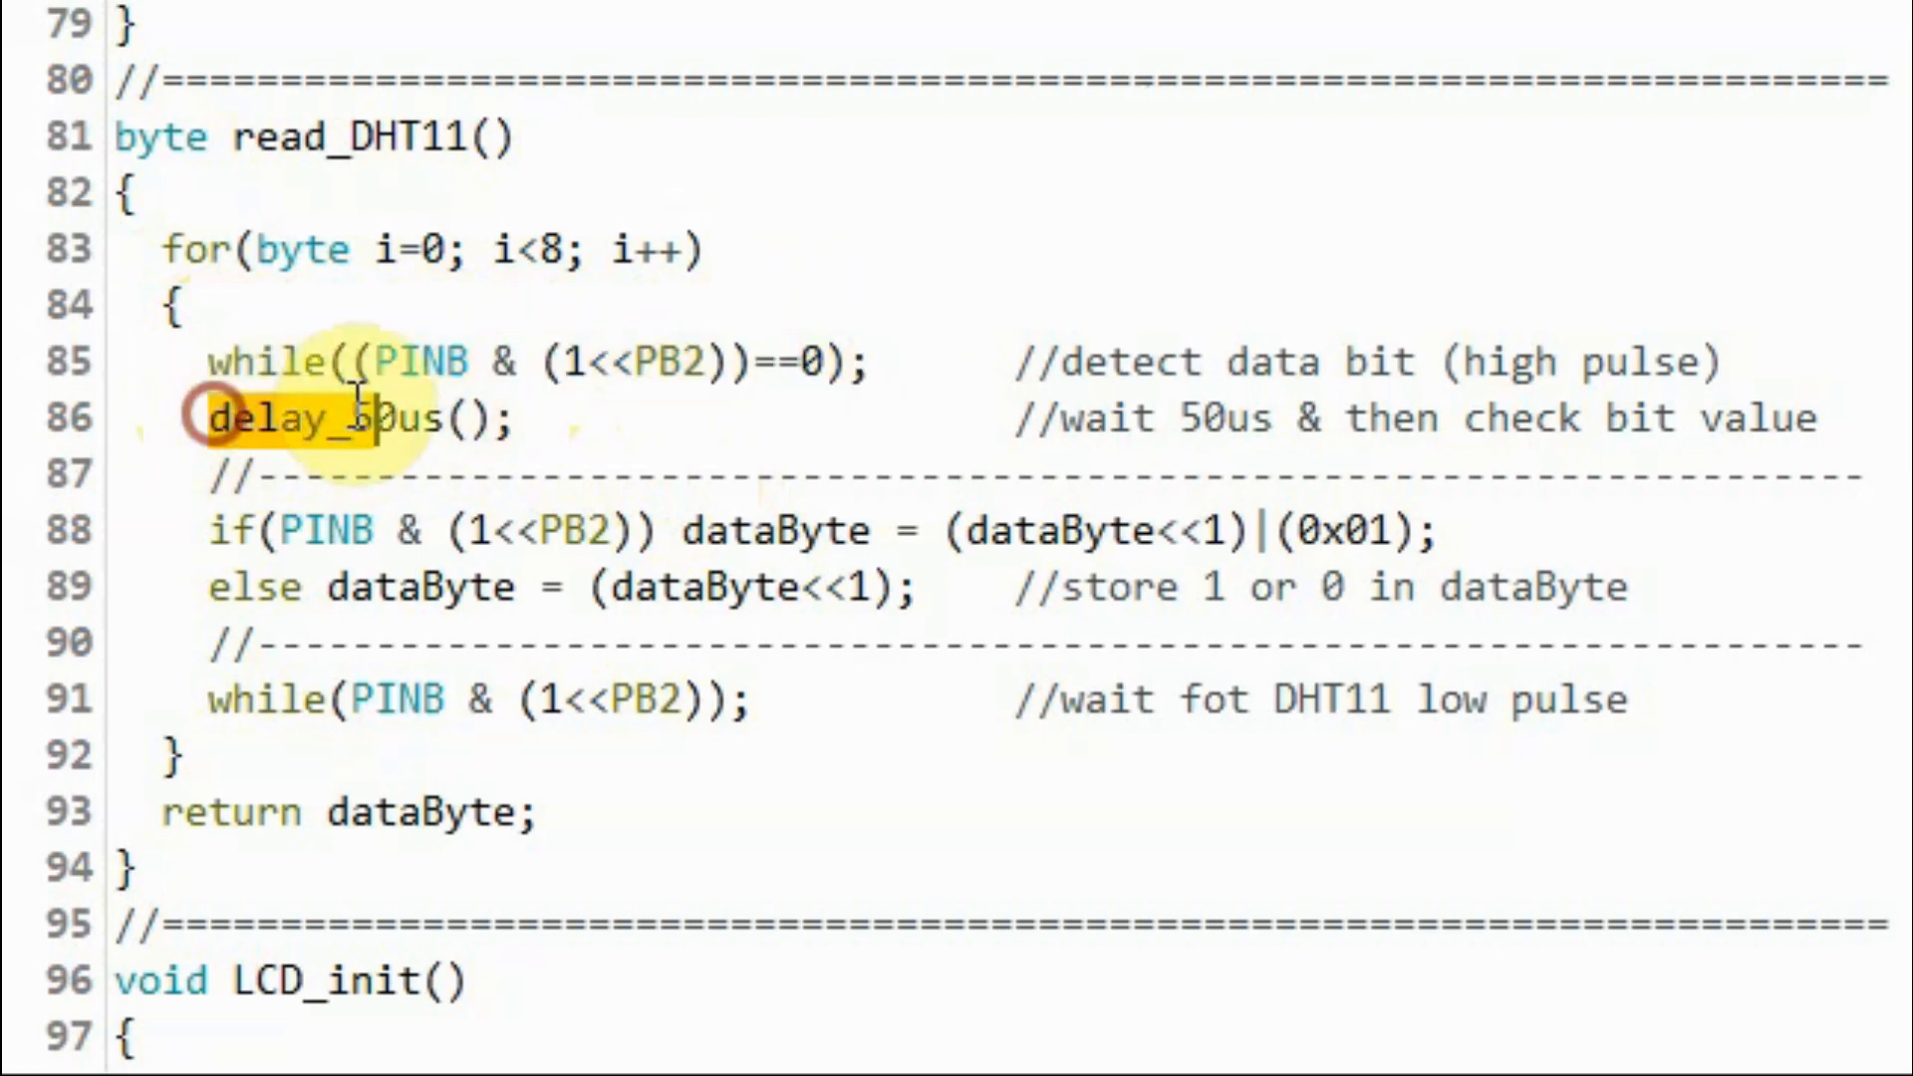
Mark the delay_50us call in read_DHT11 before the eight-bit for loop
{"action": "double_click", "coordinate": [358, 418]}
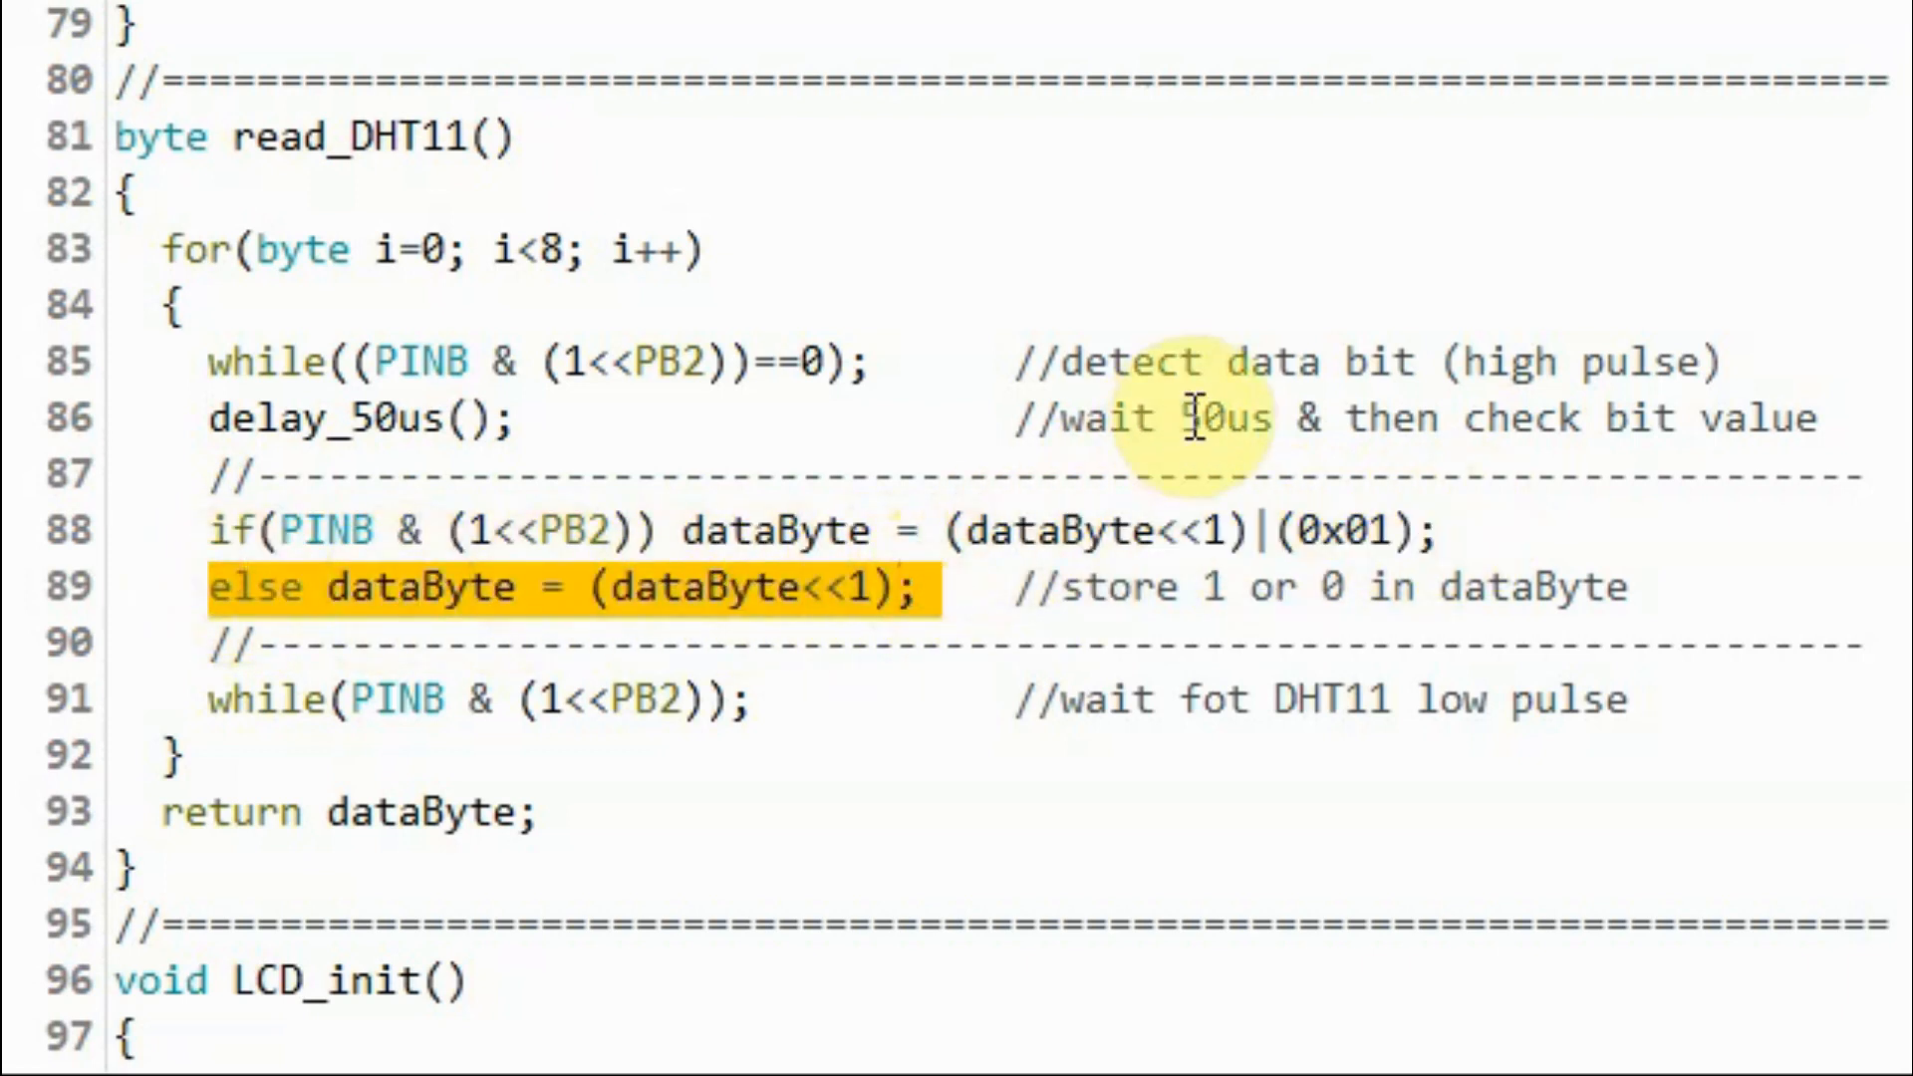
{"action": "mouse_move", "coordinate": [247, 701]}
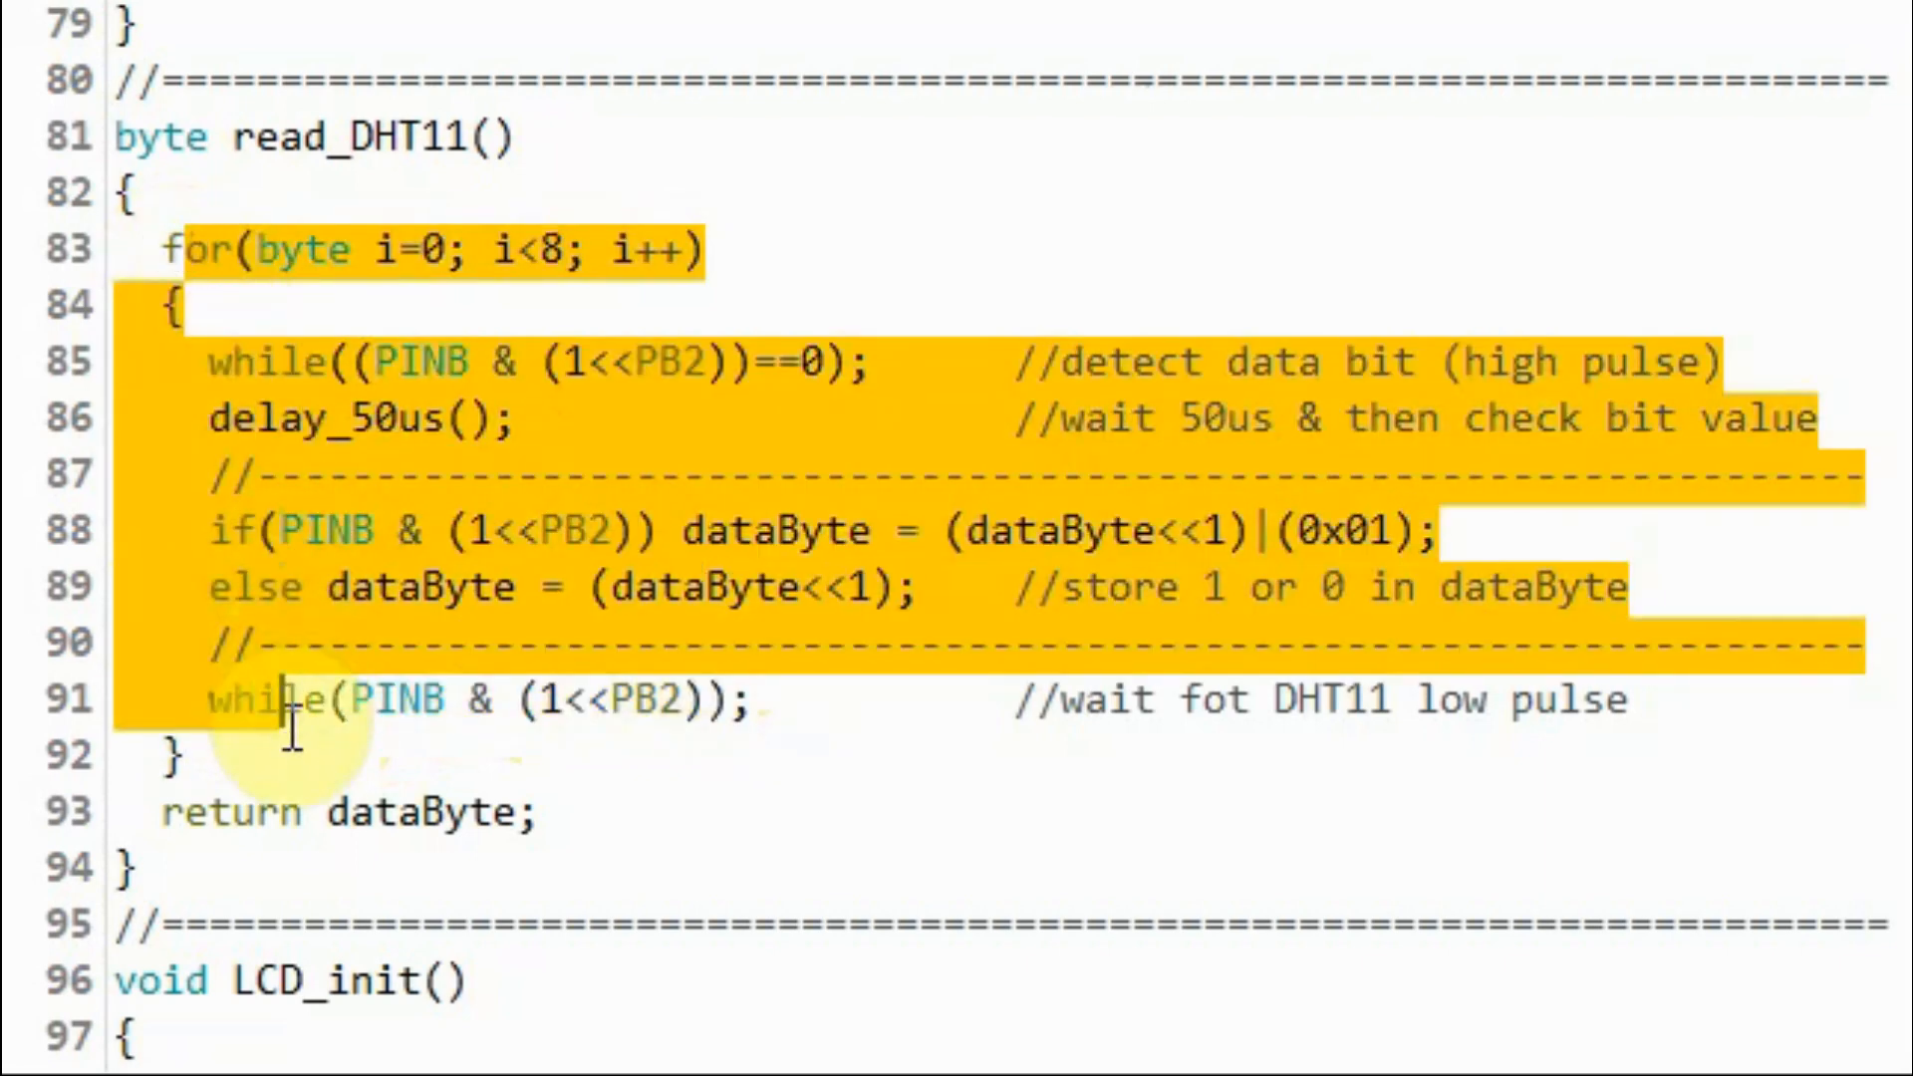
{"action": "mouse_move", "coordinate": [176, 817]}
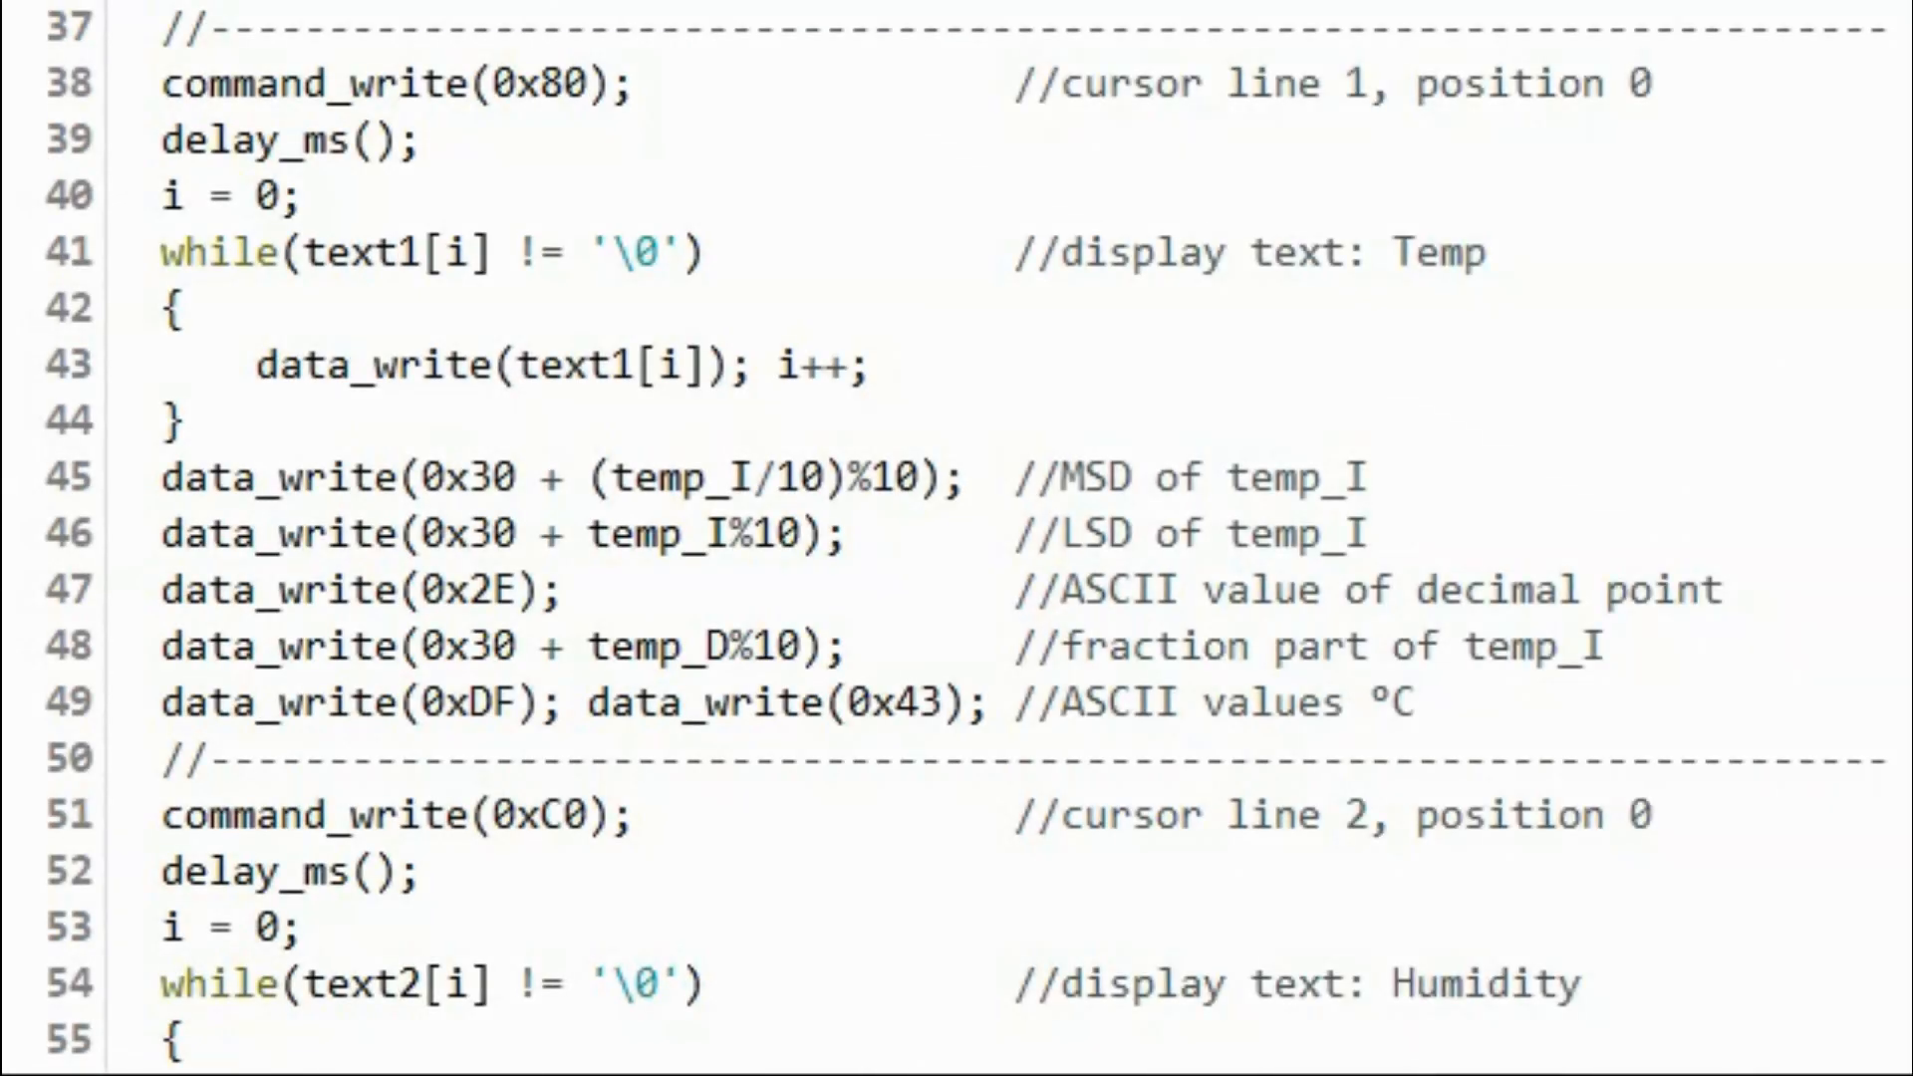
Mark loop lines 45–49 that write temperature digits, decimal point and °C to the LCD
{"action": "left_click", "coordinate": [167, 474]}
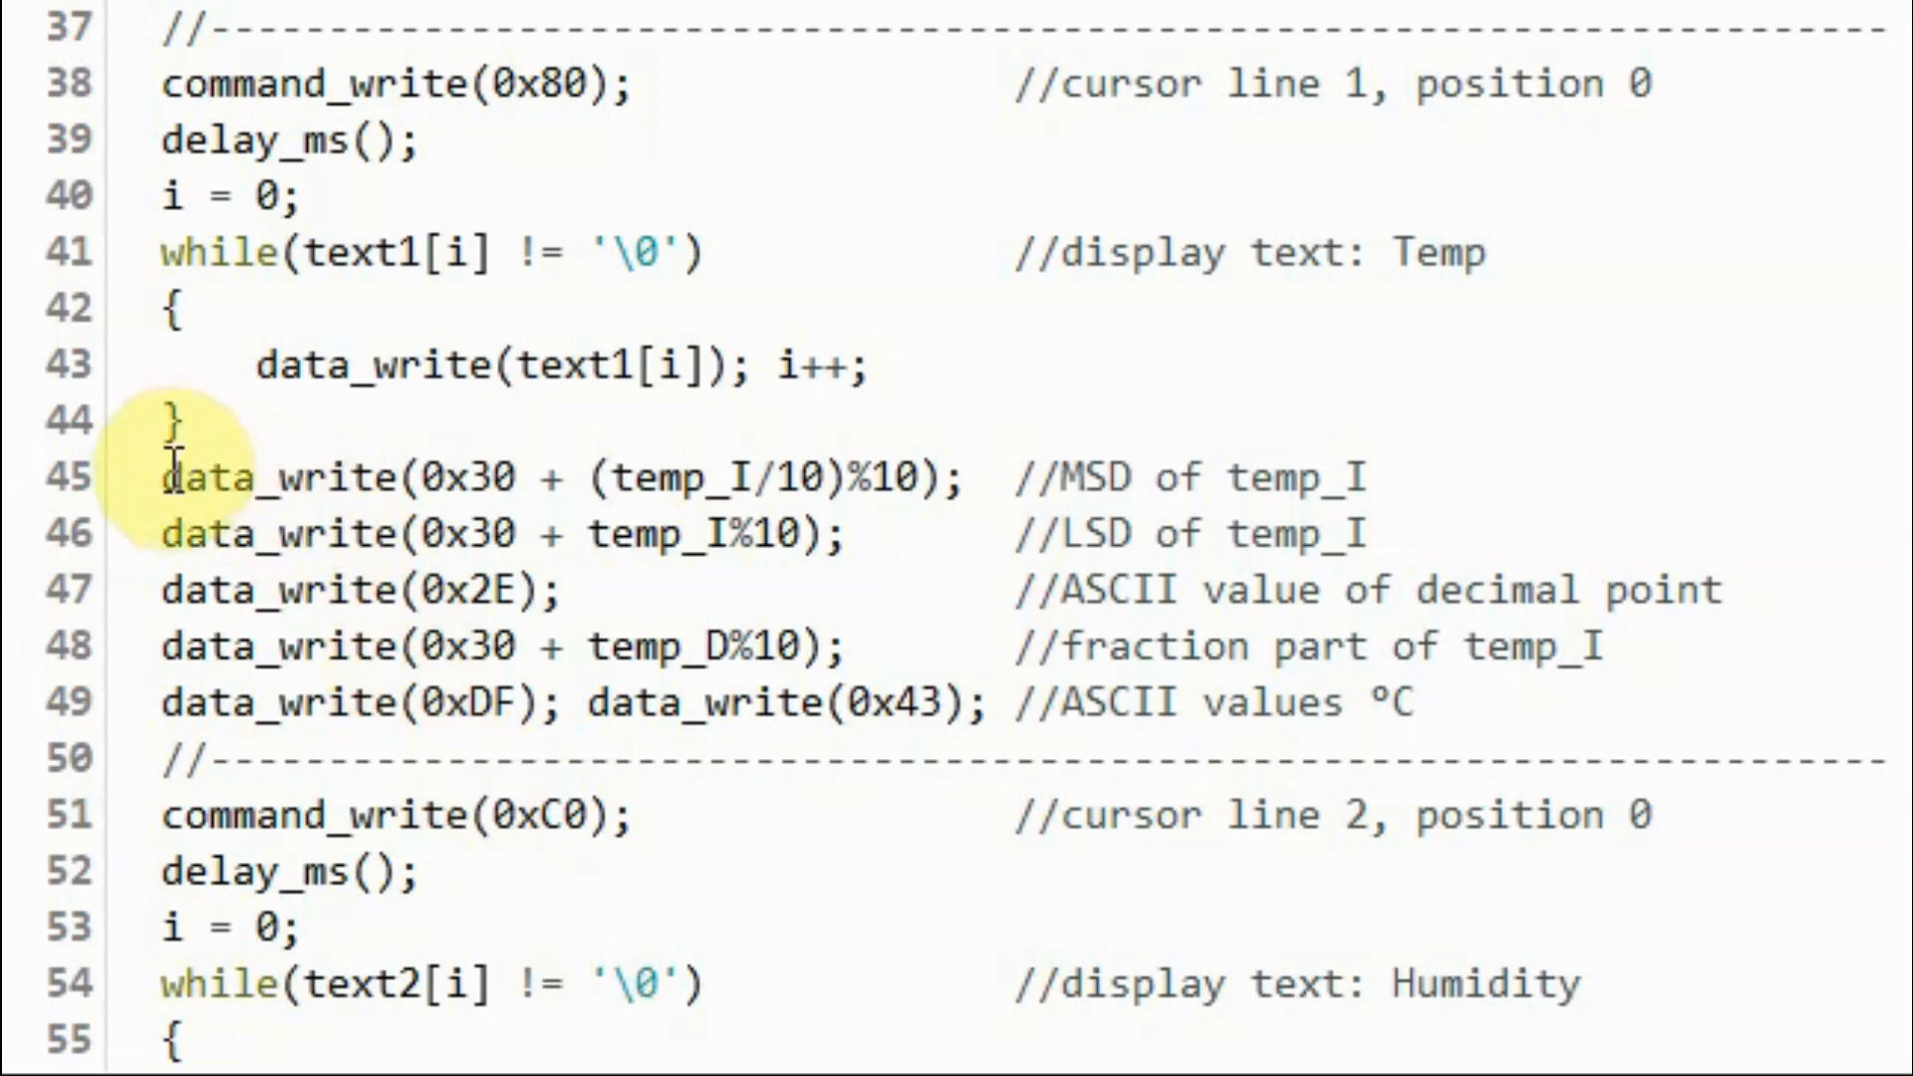
{"action": "left_click_drag", "start_coordinate": [165, 476], "coordinate": [1568, 707]}
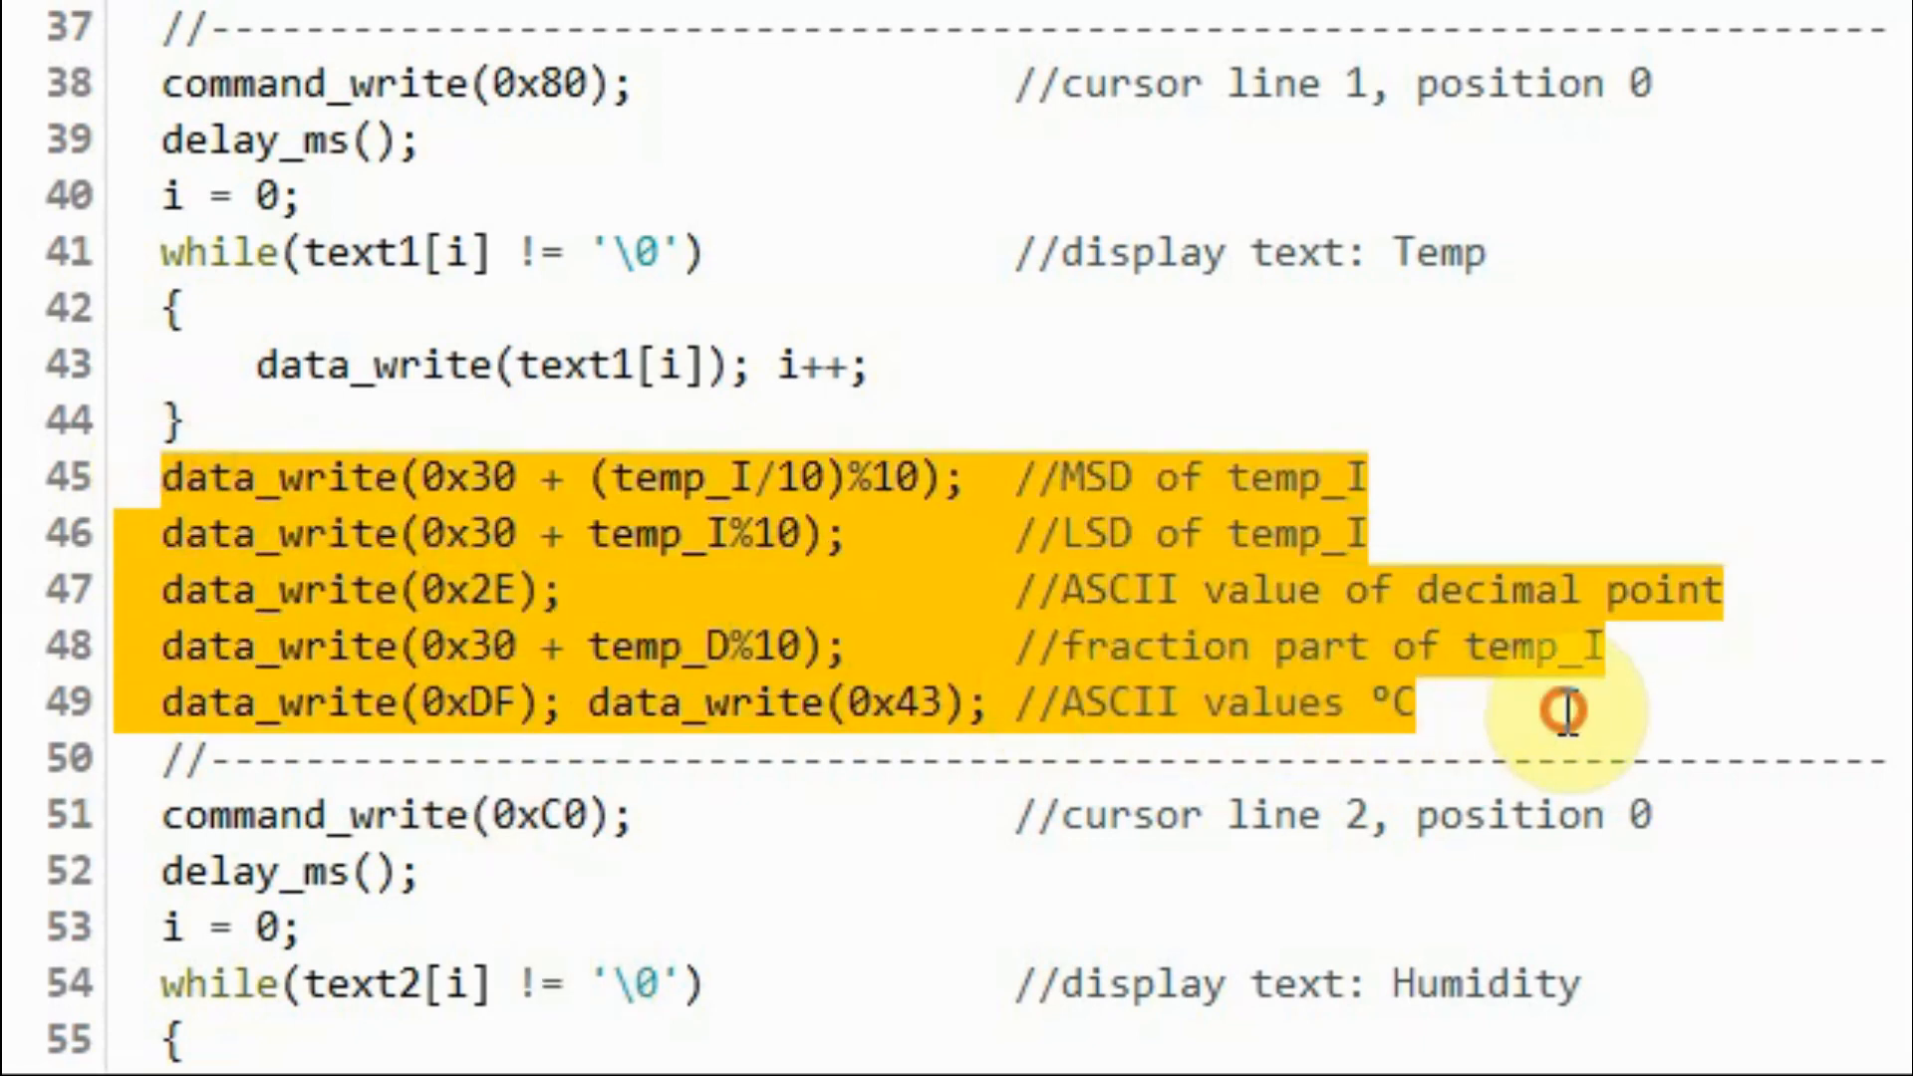